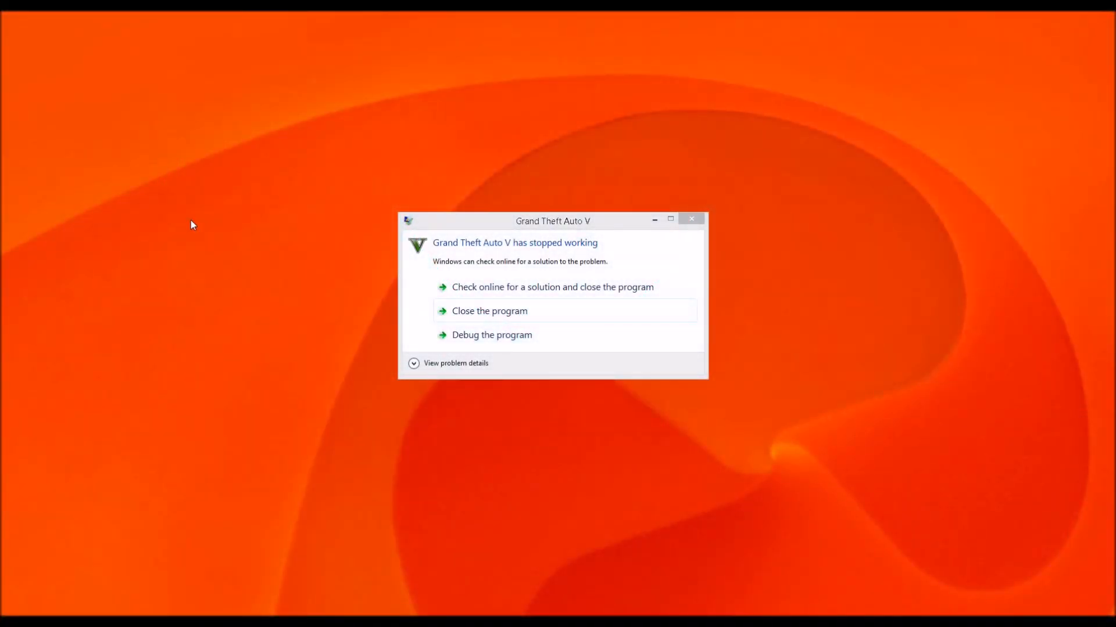
pyautogui.moveTo(171, 217)
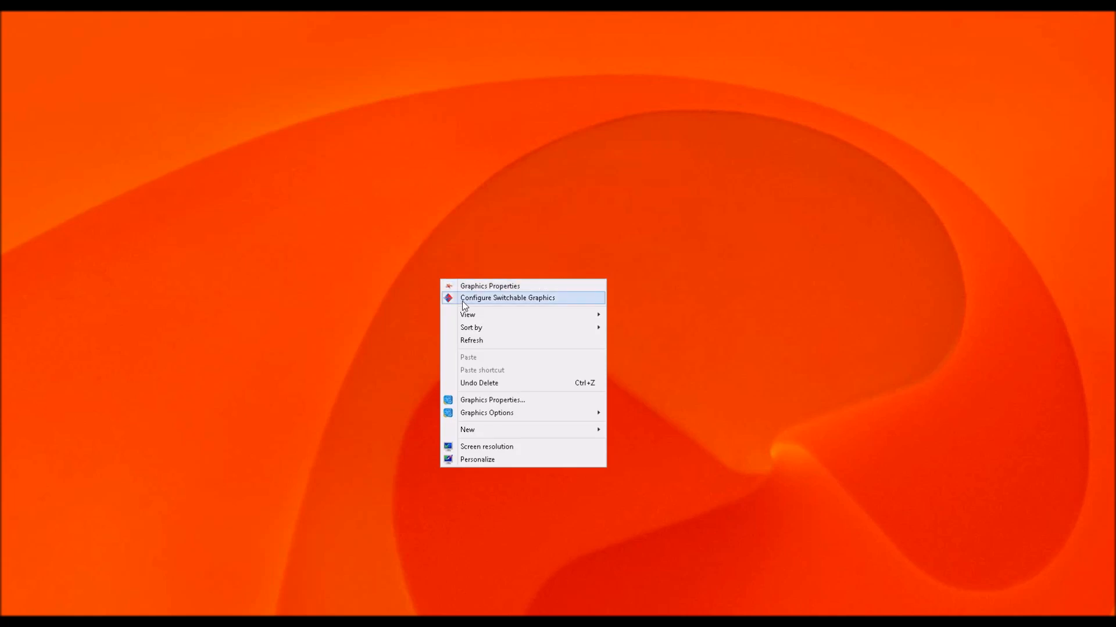
# Choose Configure Switchable Graphics before heading to the GTA5Hotfix folder
pyautogui.click(508, 298)
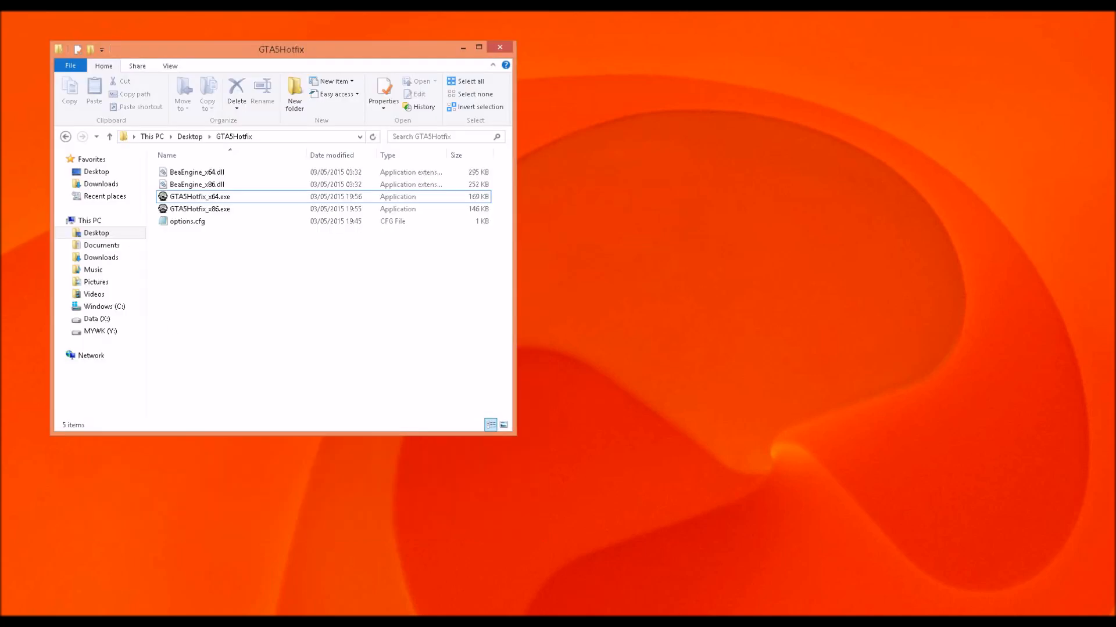
pyautogui.doubleClick(200, 196)
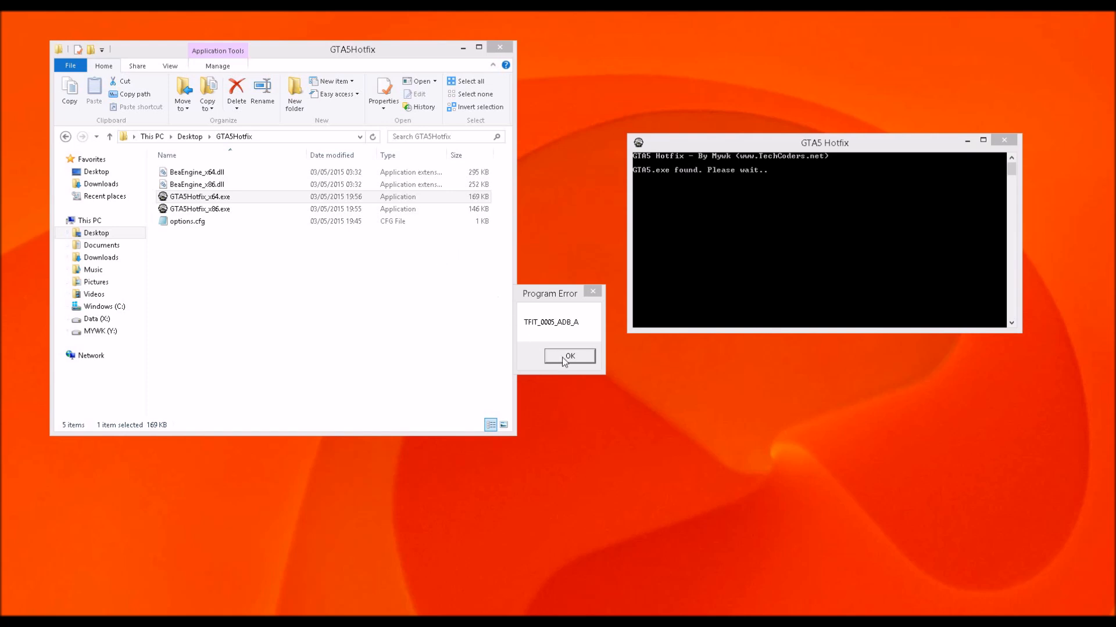
pyautogui.click(568, 355)
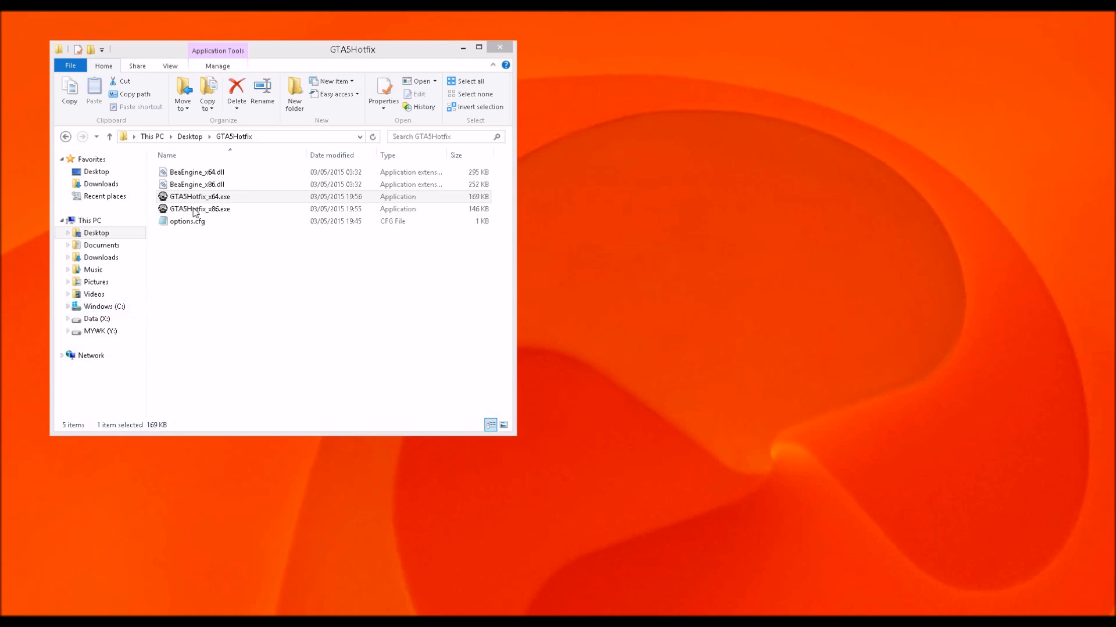
# Run GTA5Hotfix_x64.exe so GTA V starts on the Radeon HD 7970M
pyautogui.click(200, 196)
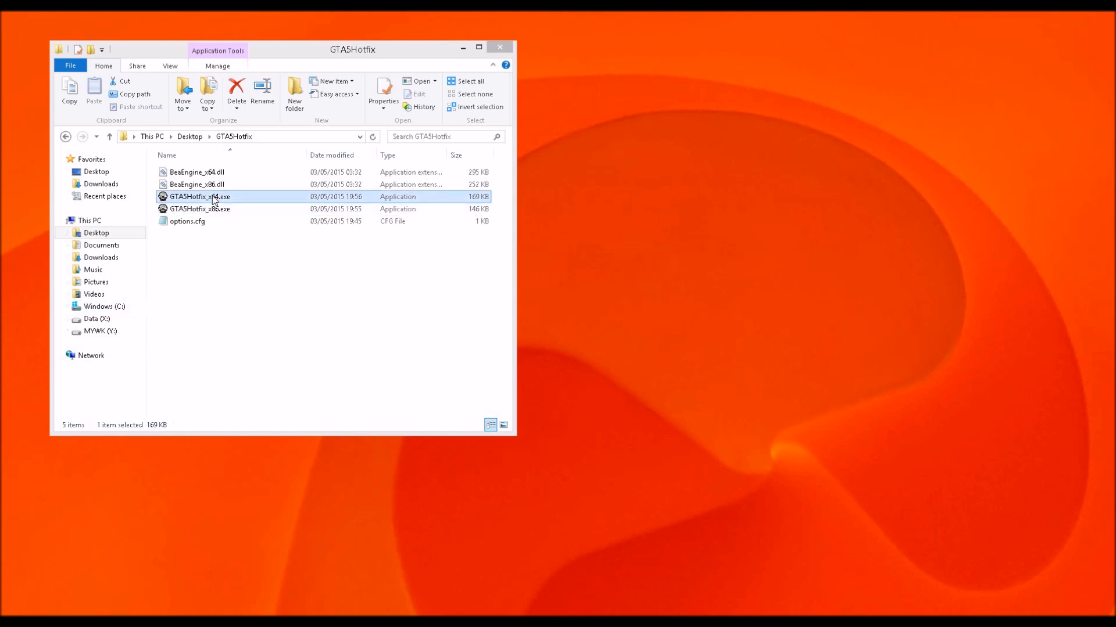
pyautogui.doubleClick(200, 196)
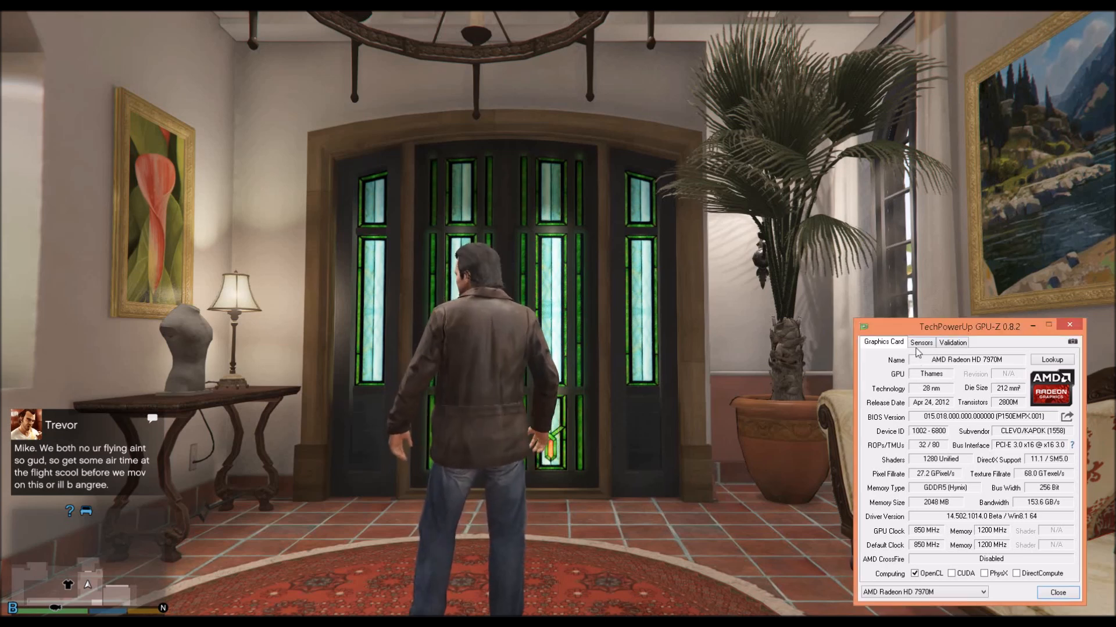
# Dismiss the GPU-Z window, drive the red sedan out, and bring up the pause map
pyautogui.click(920, 341)
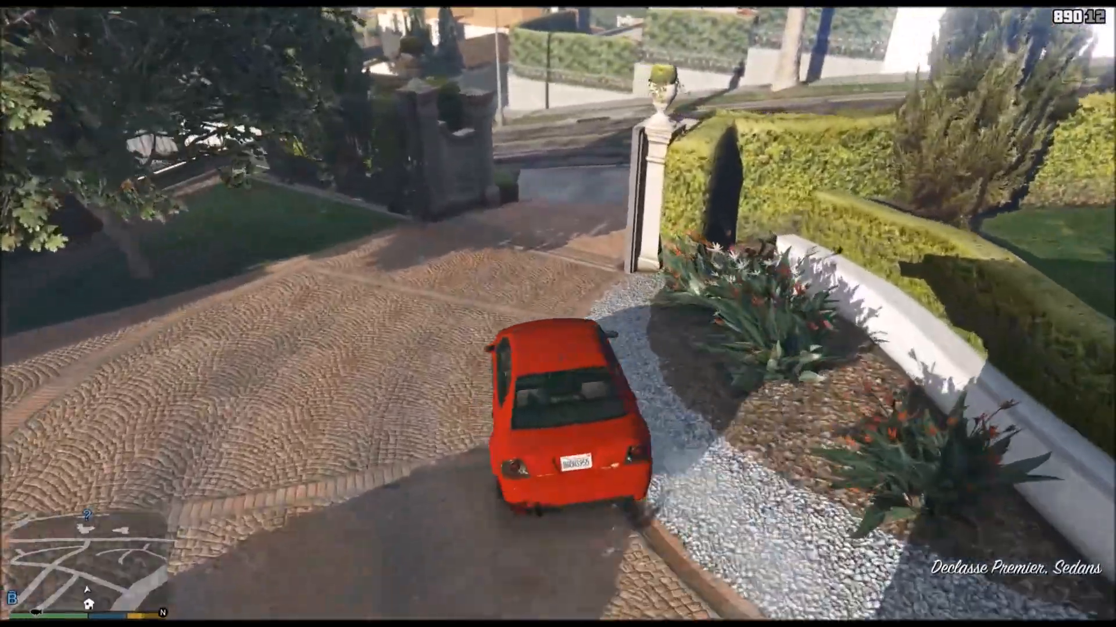
pyautogui.press('w')
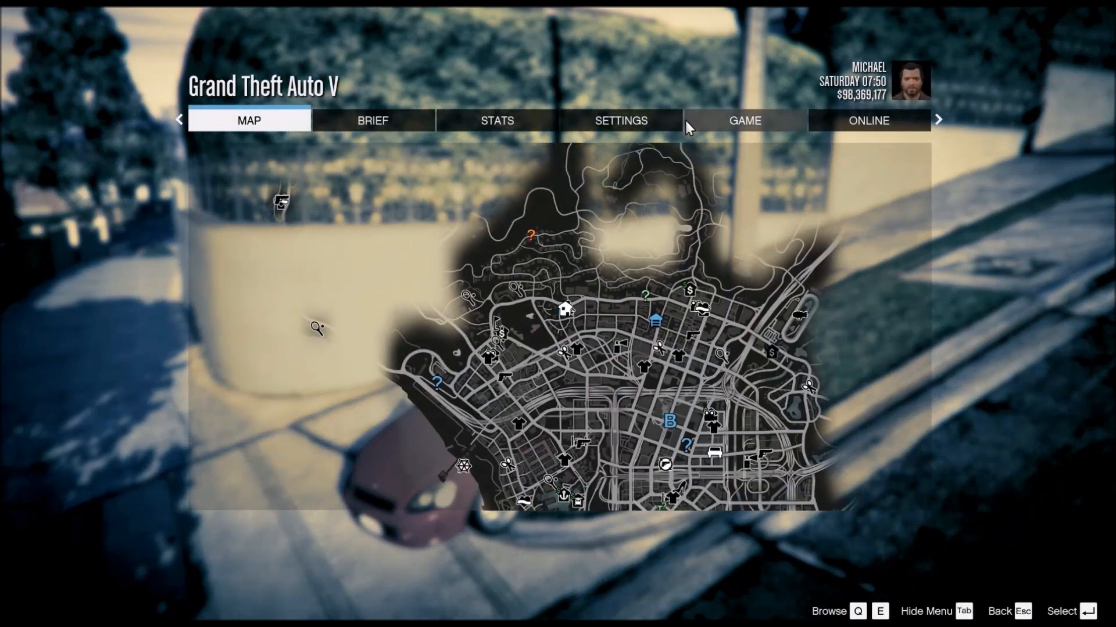
# Go to Settings, Game and choose Quit Game to get the exit confirmation
pyautogui.click(619, 120)
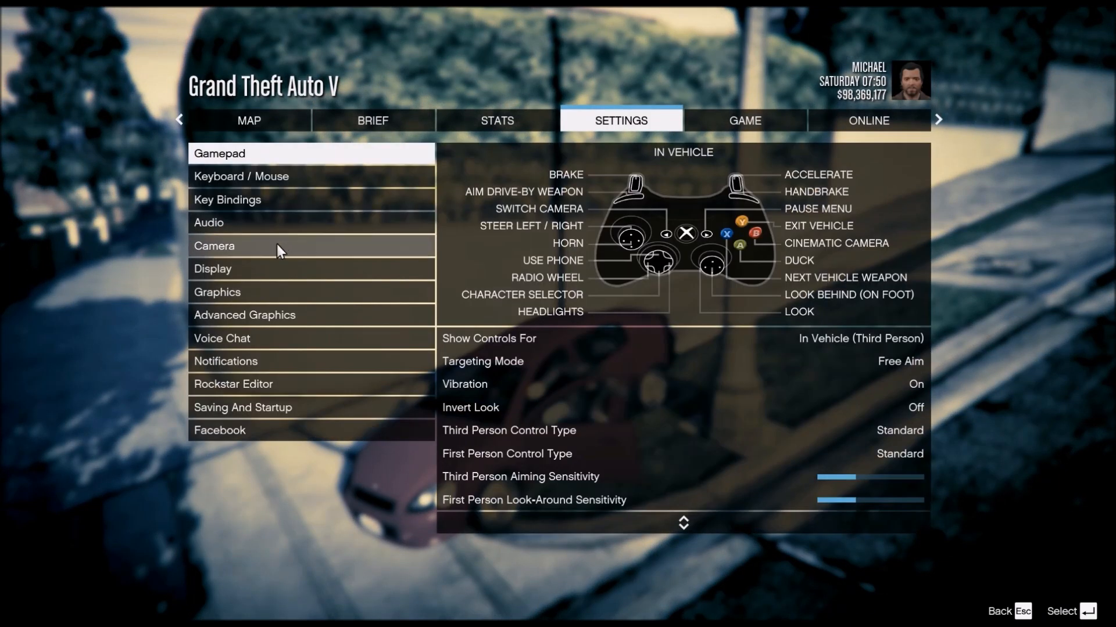
pyautogui.click(218, 292)
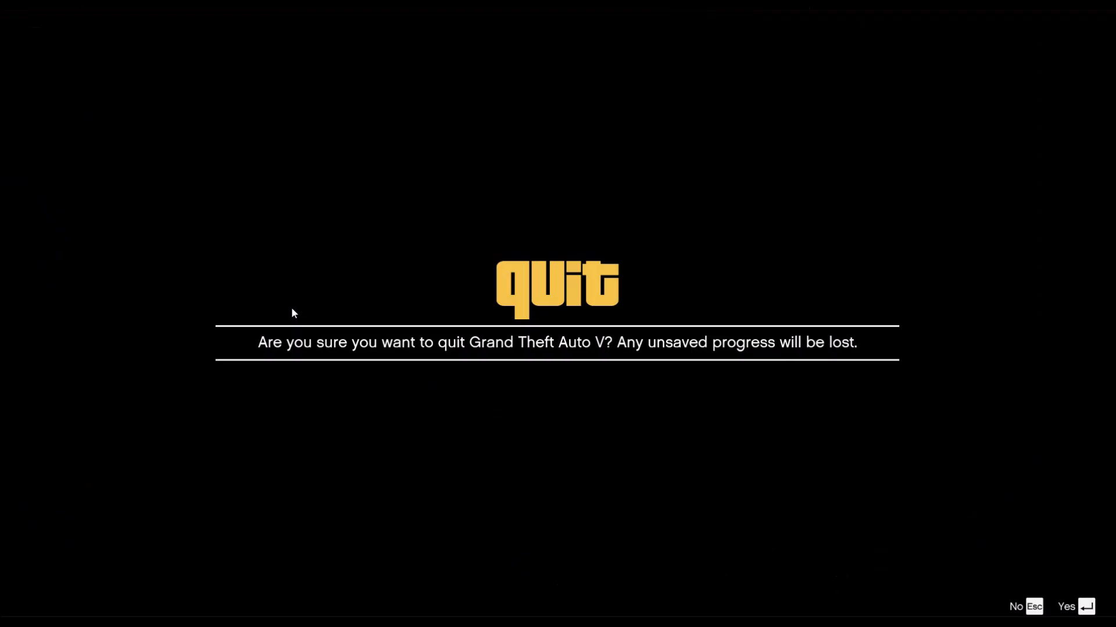
# Answer Yes to exit Grand Theft Auto V, returning to Visual Studio
pyautogui.click(1072, 607)
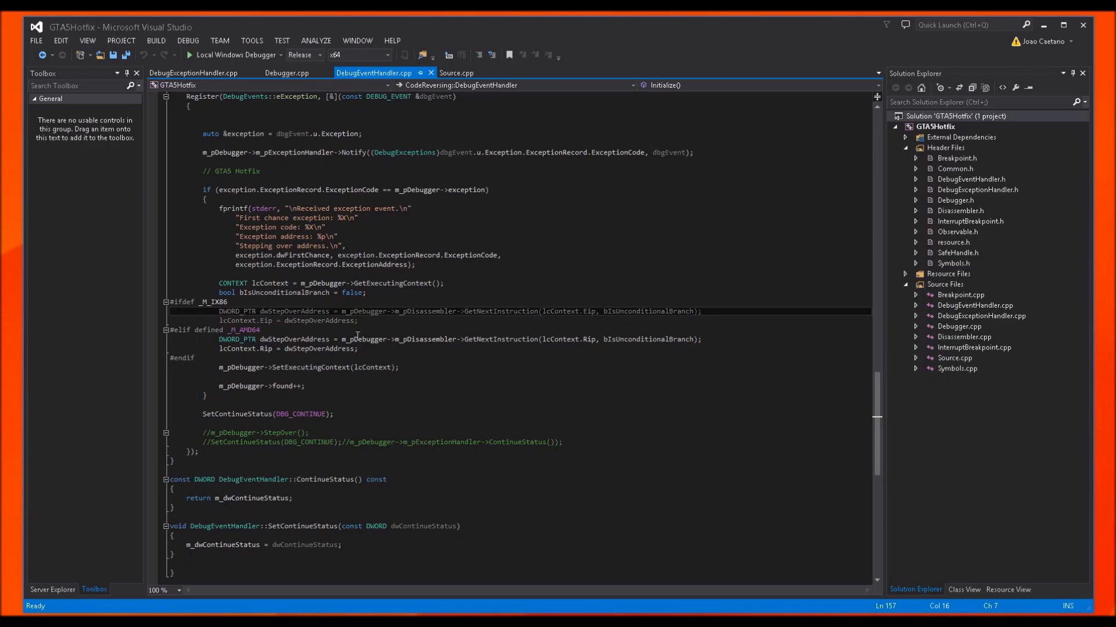
pyautogui.moveTo(341, 387)
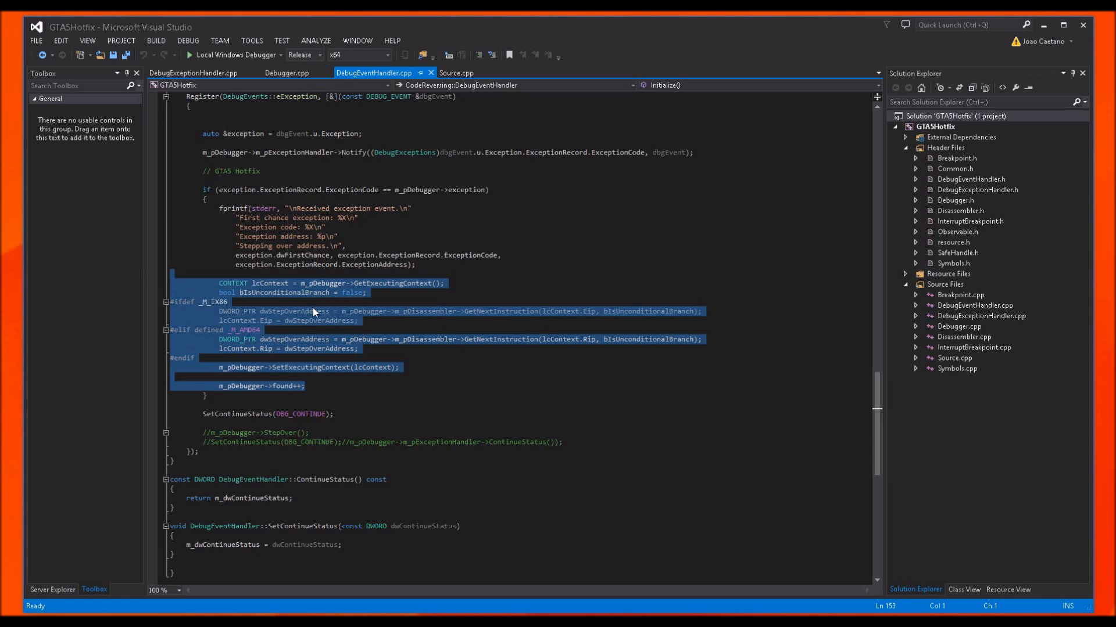
# Highlight the step-over block in DebugEventHandler.cpp that skips the faulting instruction
pyautogui.click(327, 313)
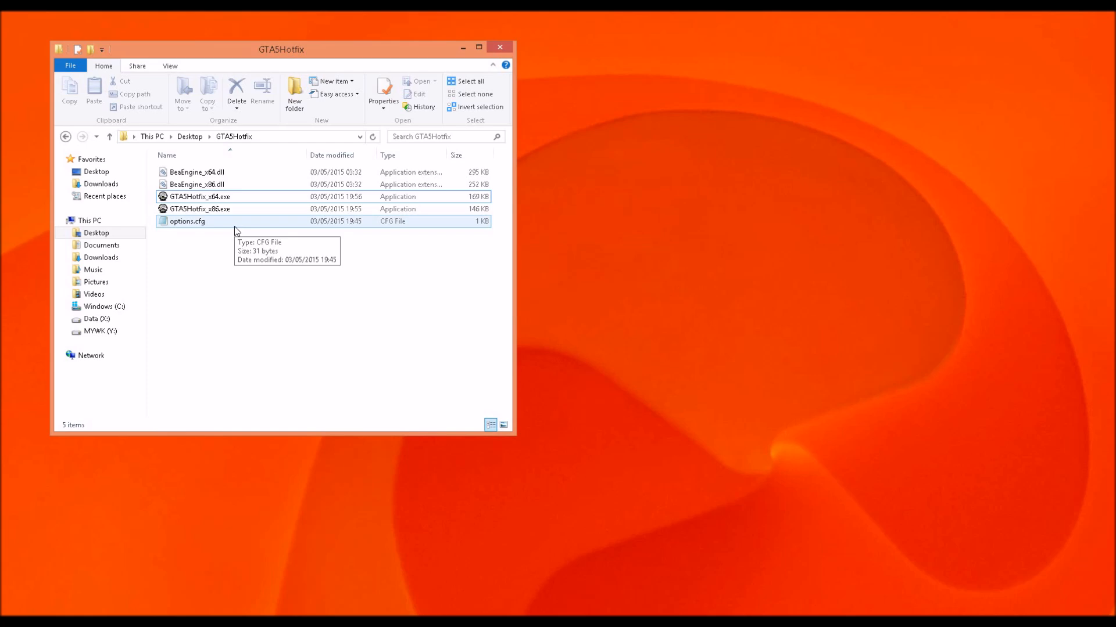
pyautogui.doubleClick(186, 221)
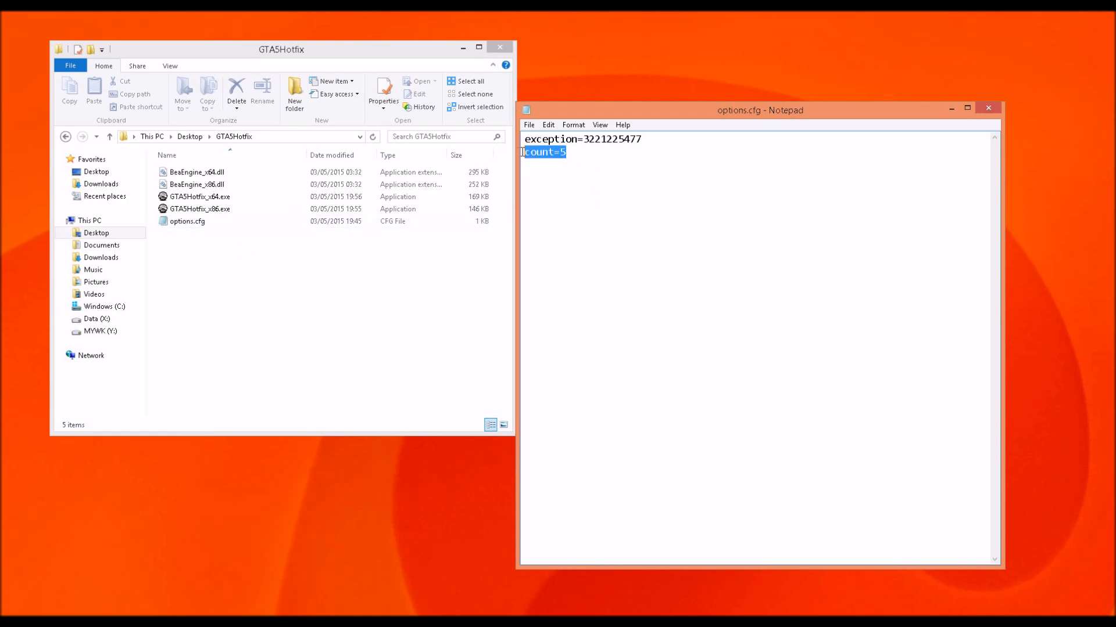
pyautogui.click(576, 154)
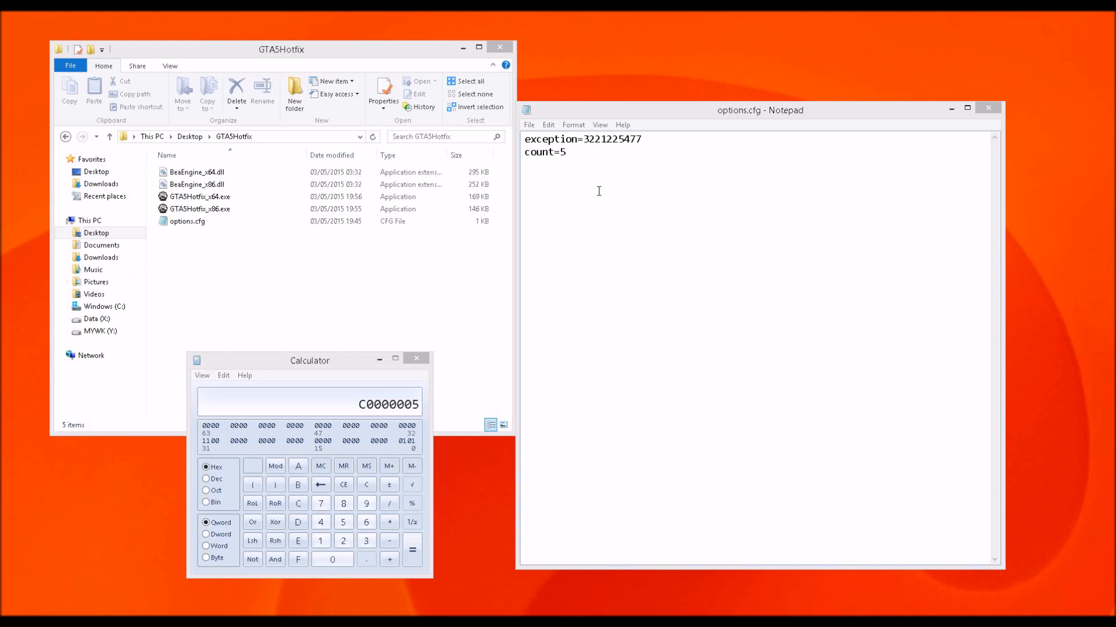
pyautogui.moveTo(588, 139); pyautogui.dragTo(638, 140)
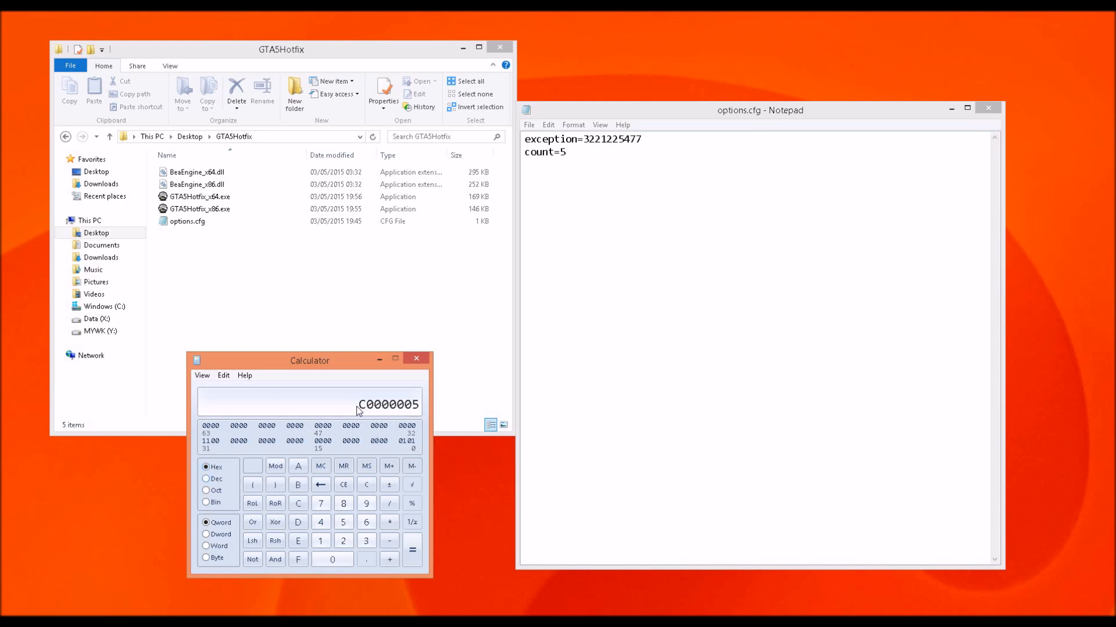
pyautogui.click(201, 376)
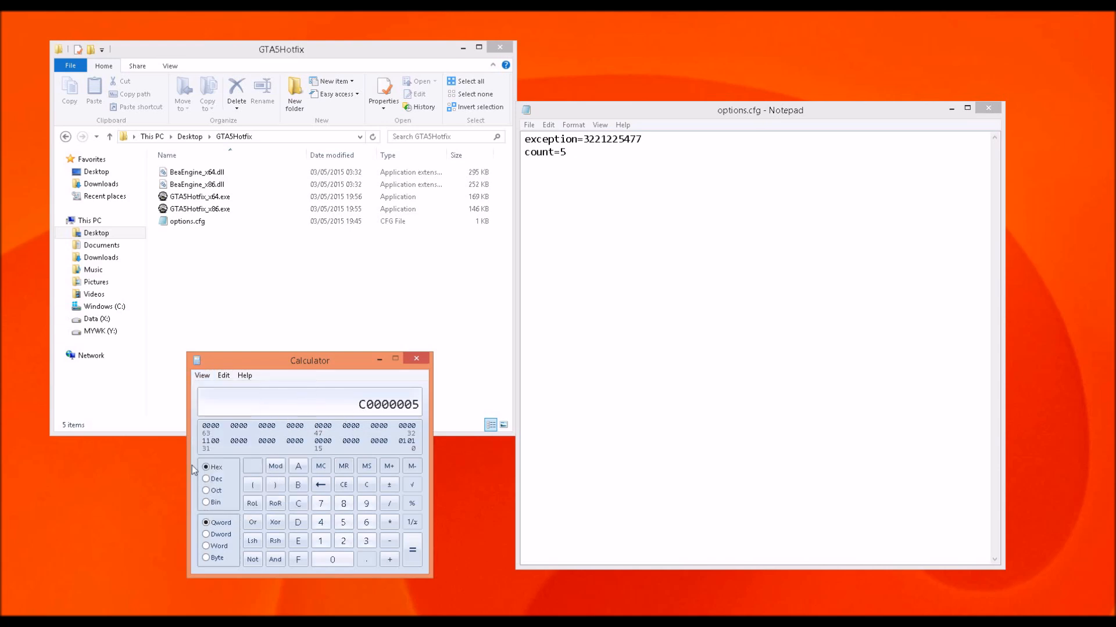
pyautogui.click(206, 477)
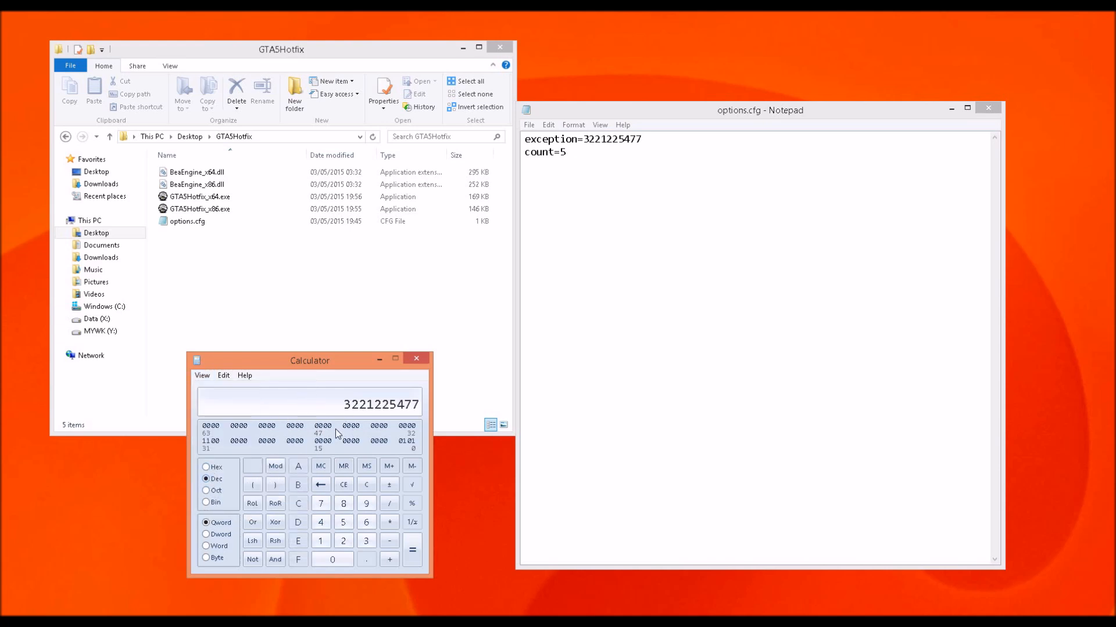